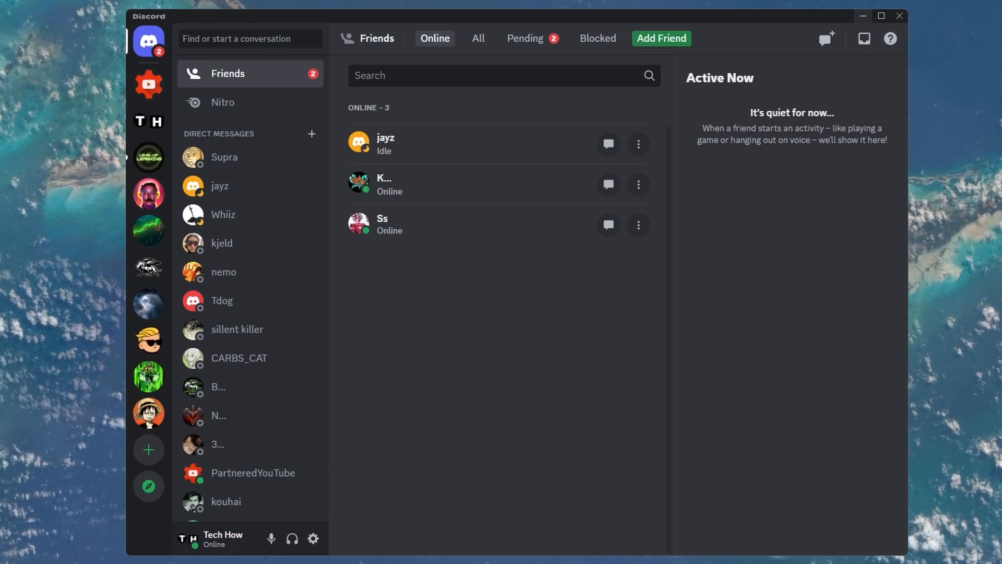
mouse_move(313, 537)
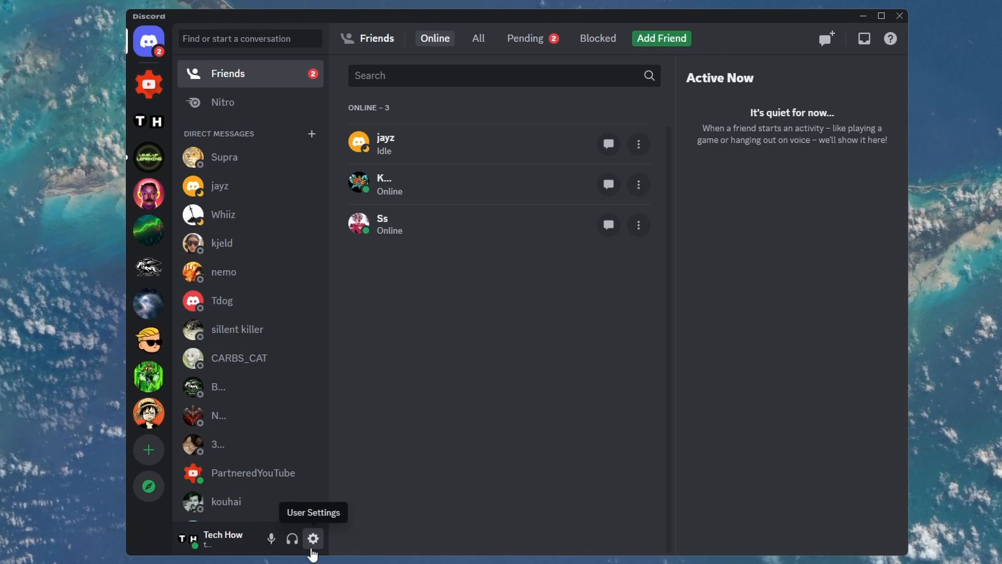
- Bring up Discord's user settings from the gear beside the username
left_click(312, 537)
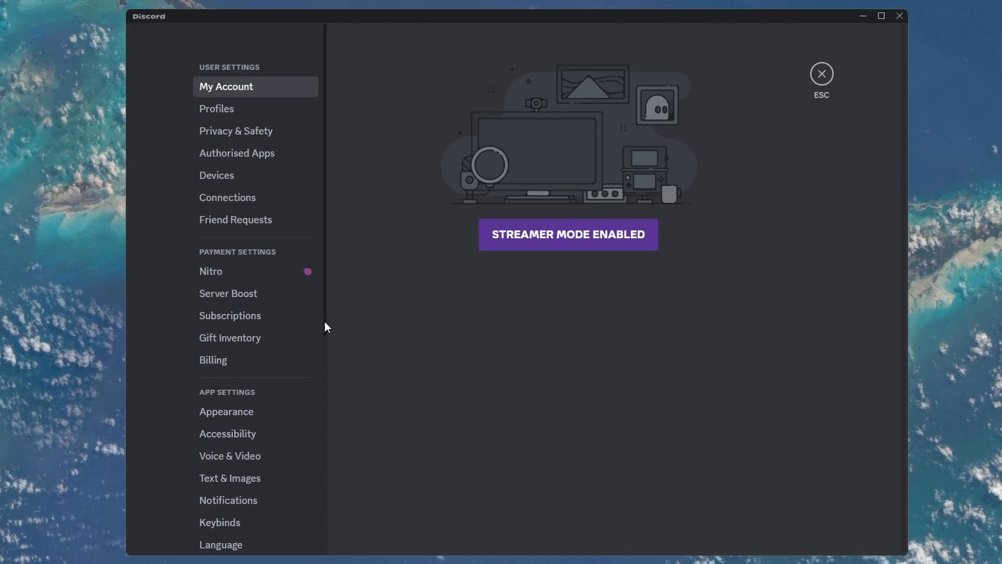
scroll("down", 3)
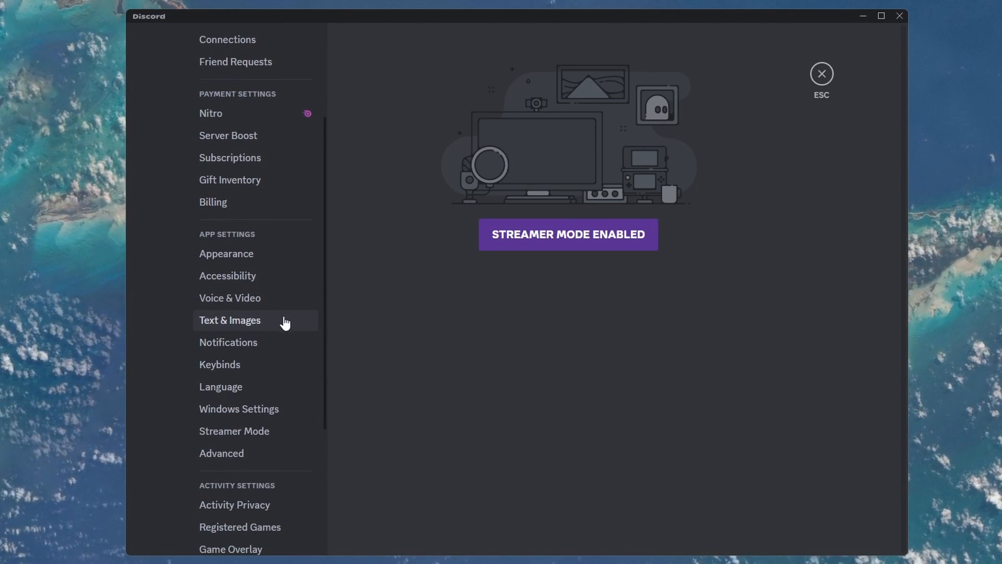
- In Voice & Video, disable the OpenH264 codec by Cisco, turning off hardware encoding and AV1 too
left_click(230, 298)
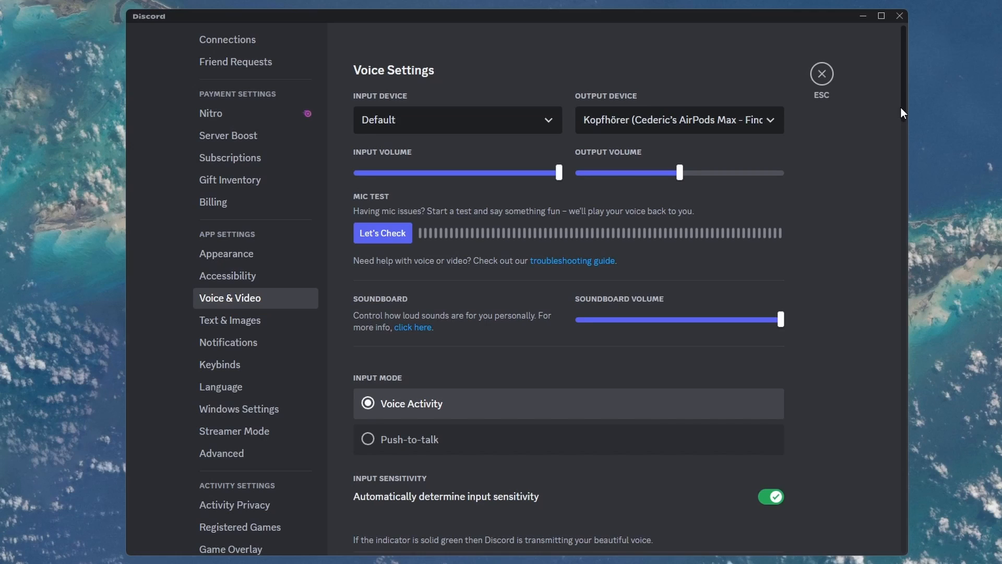
scroll("down", 3)
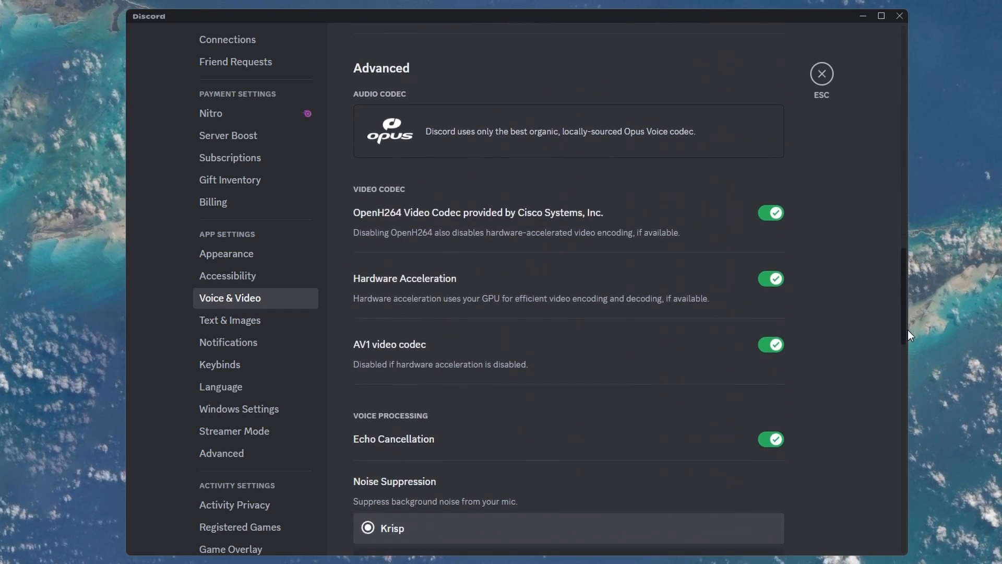
left_click(771, 213)
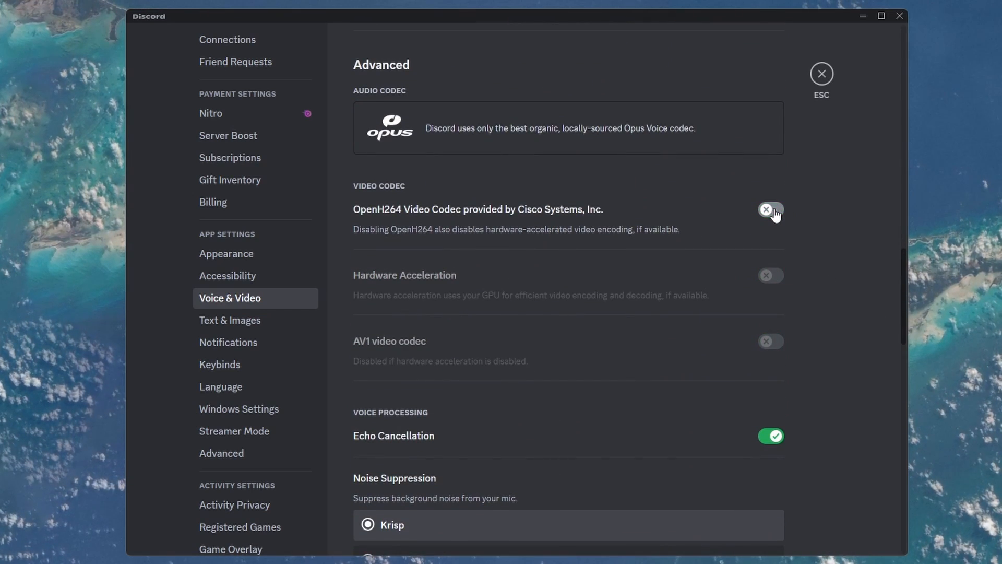
mouse_move(535, 220)
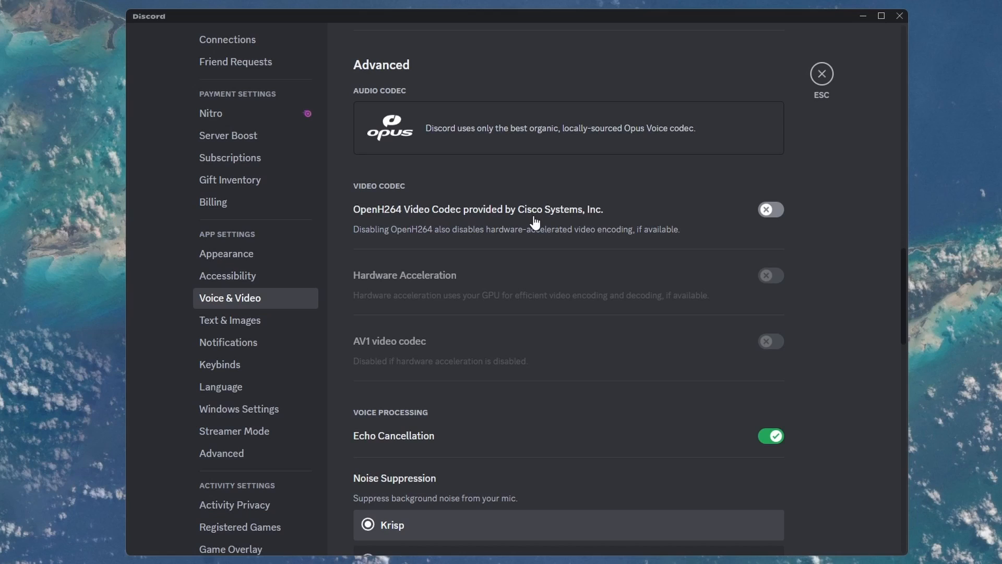
mouse_move(817, 208)
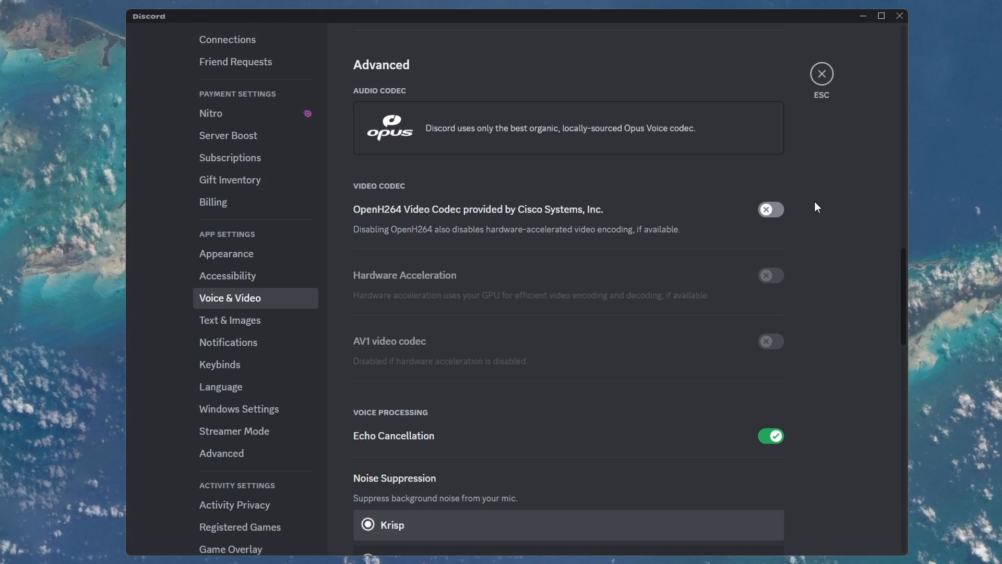
scroll("down", 3)
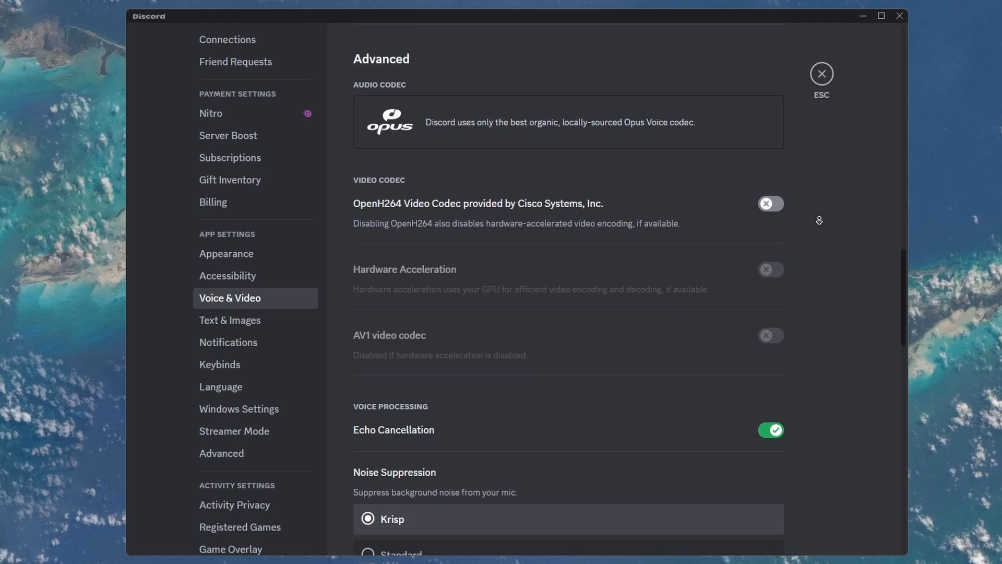
scroll("down", 3)
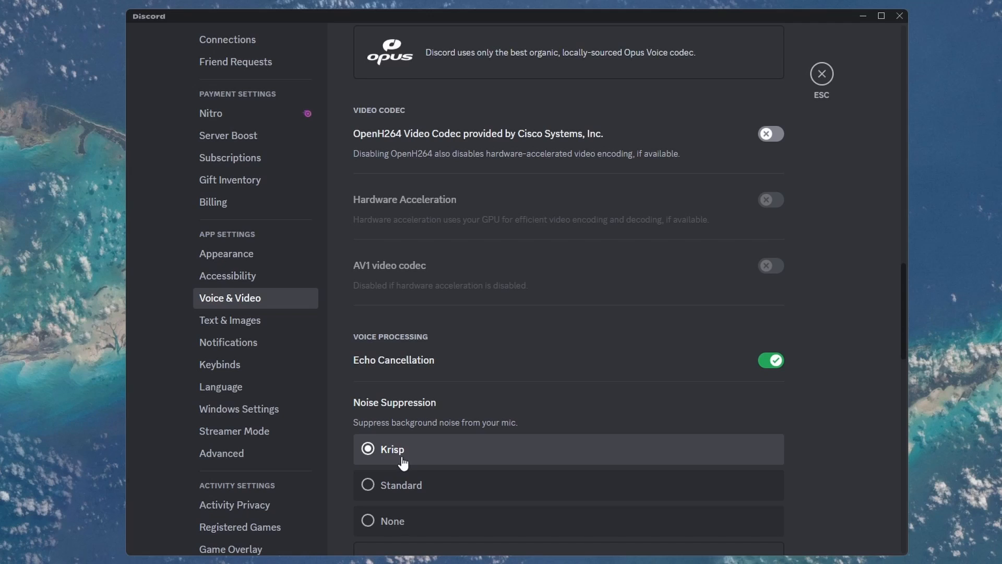
- In Advanced settings, turn off Hardware Acceleration and confirm the Discord relaunch
left_click(221, 453)
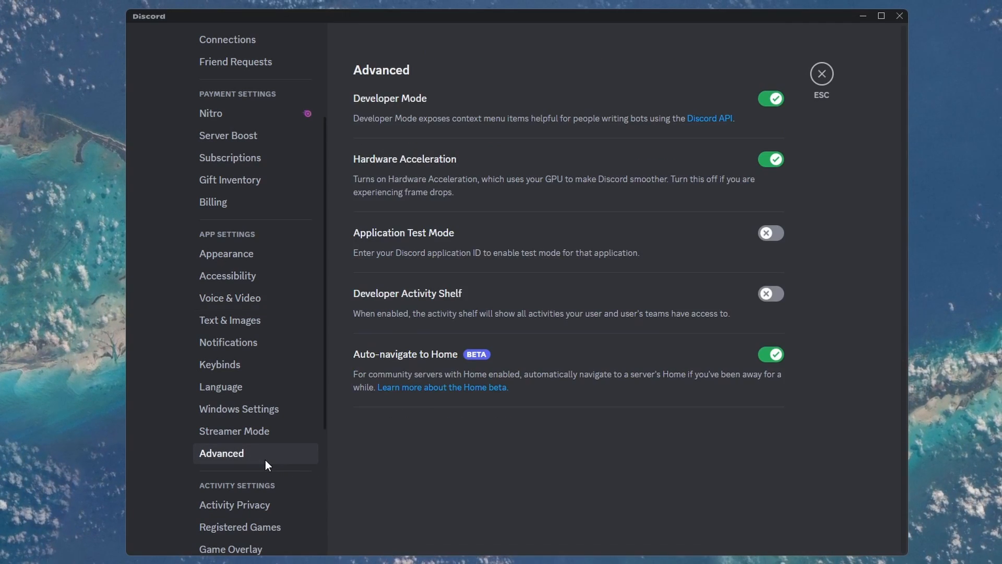
mouse_move(739, 181)
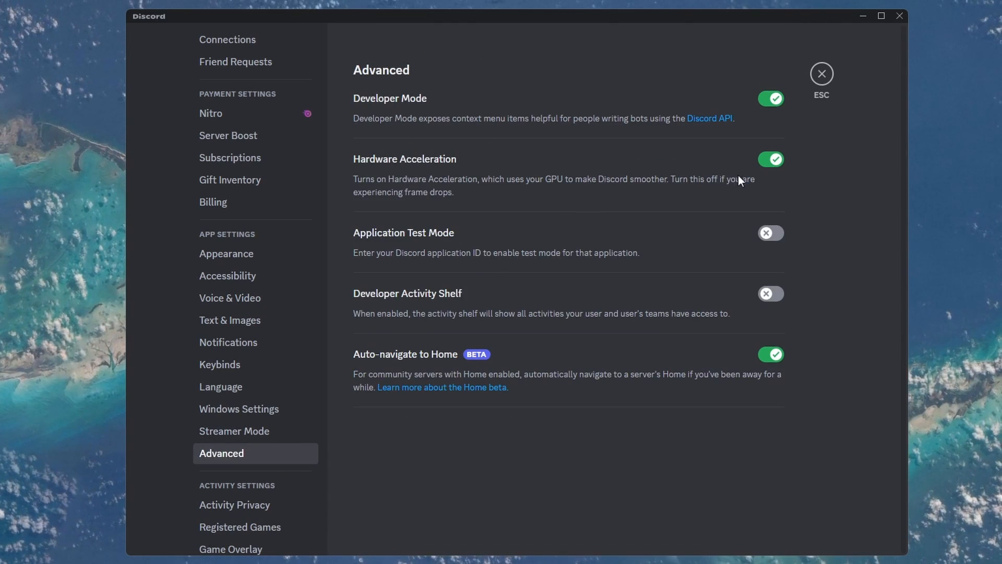
left_click(770, 159)
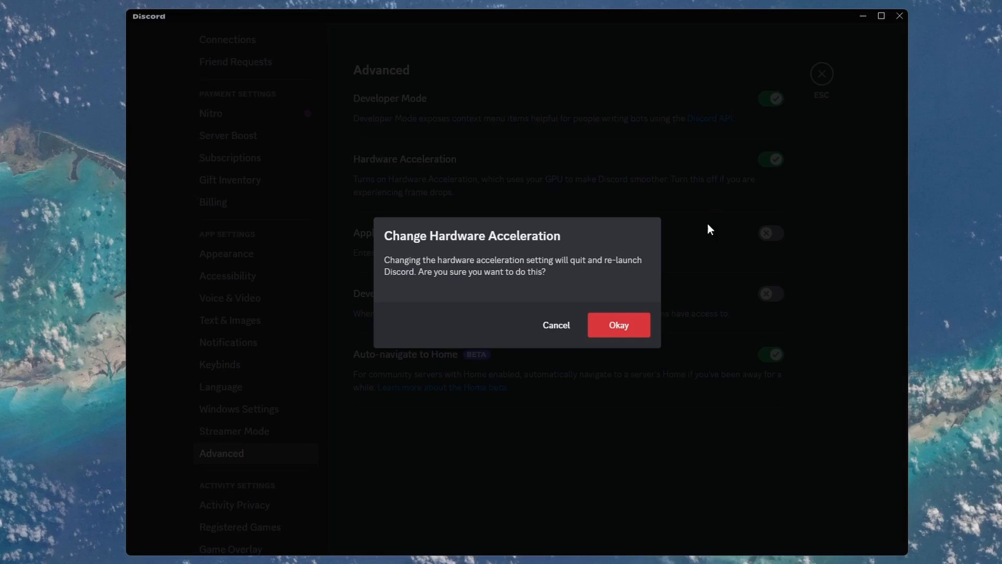
left_click(617, 325)
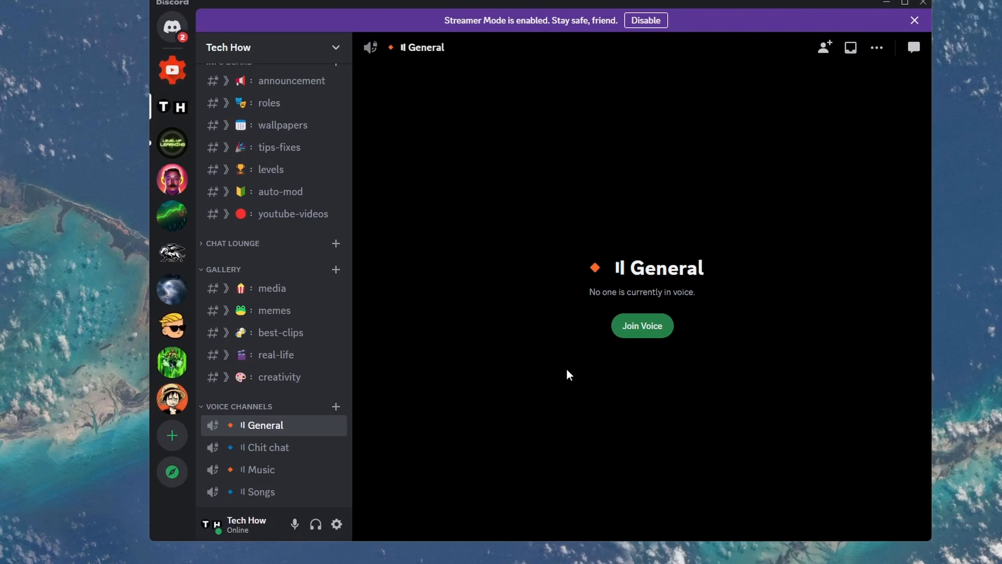
- Join General voice and go live sharing the screen at Better Text Readability quality
left_click(641, 325)
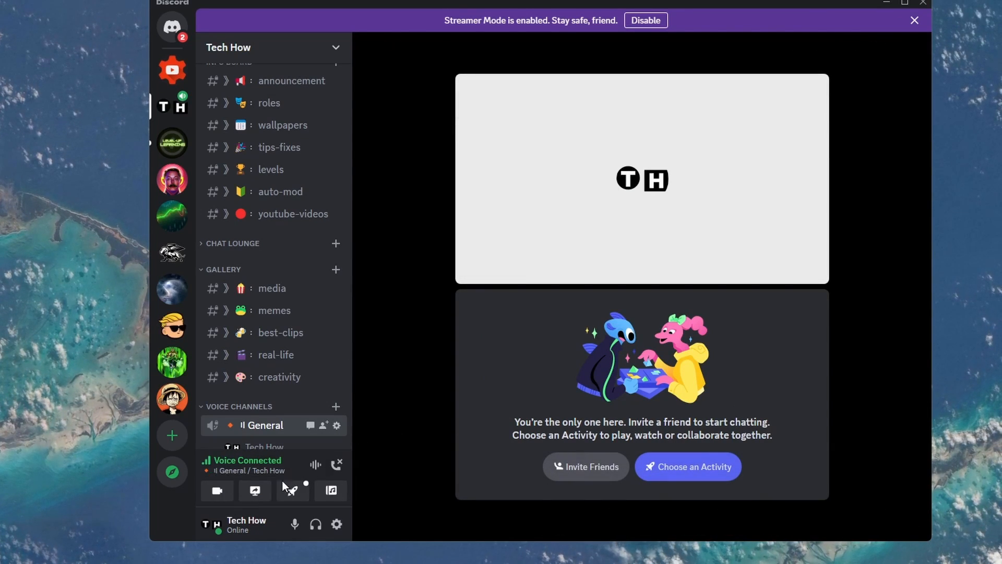
left_click(254, 490)
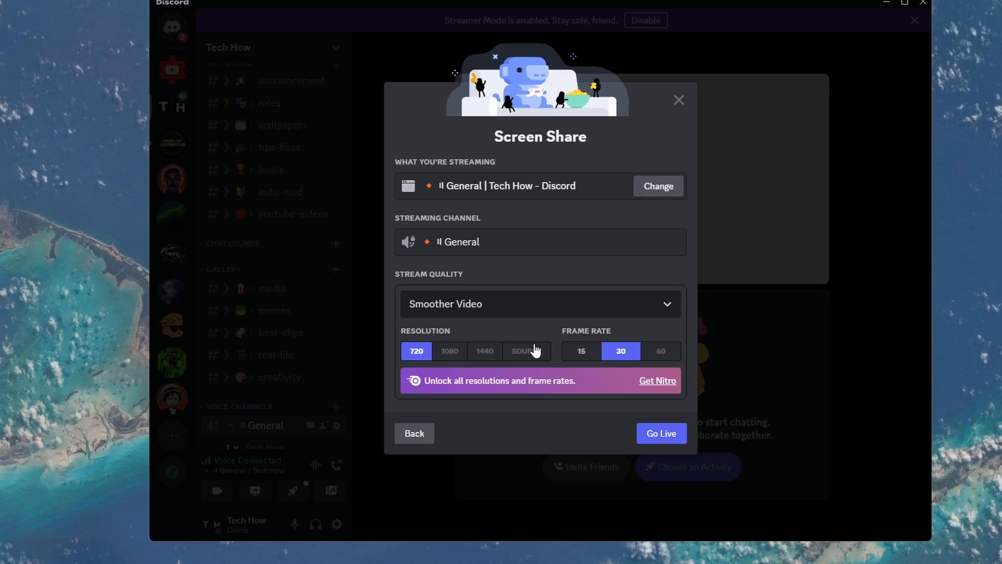
left_click(539, 304)
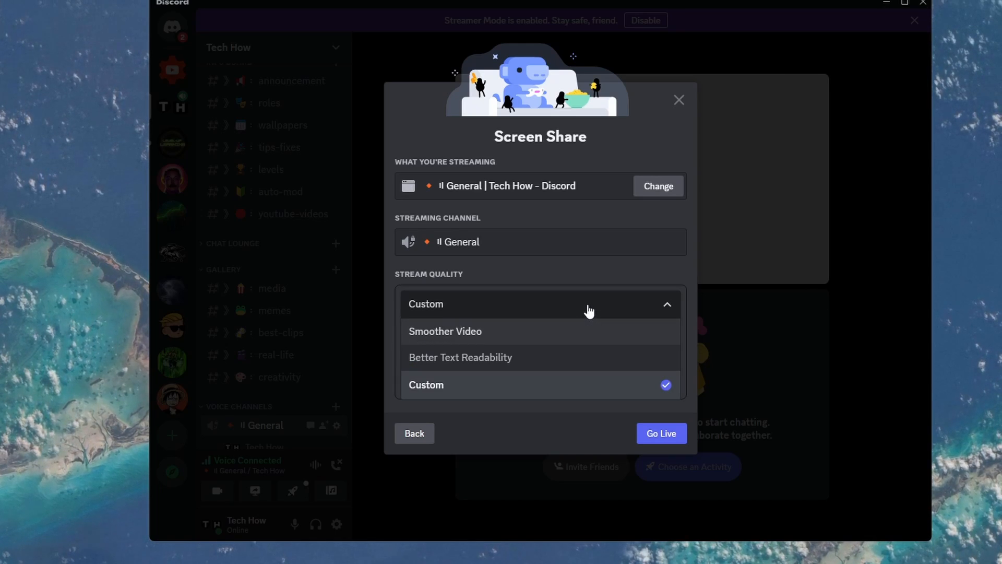
left_click(460, 357)
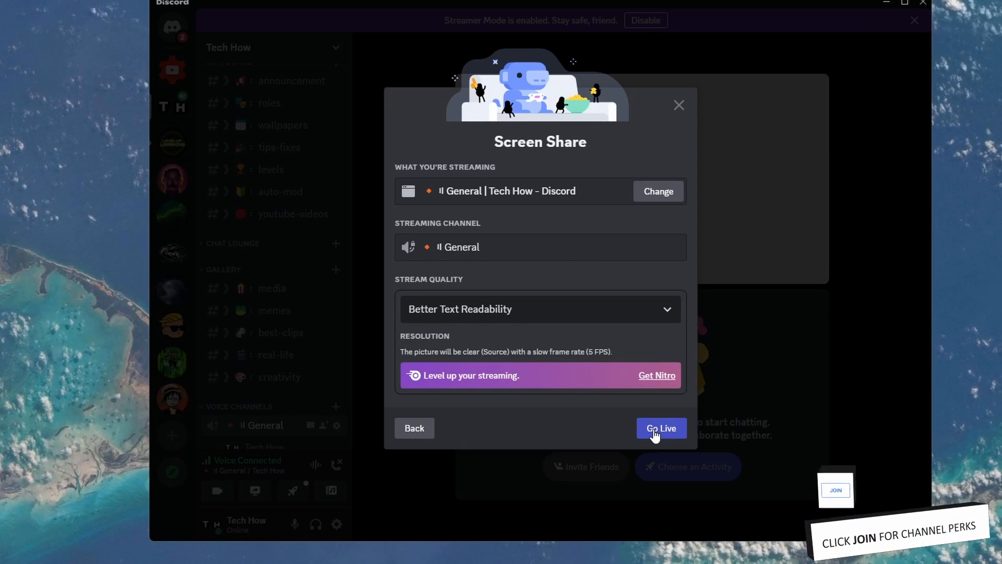
left_click(661, 428)
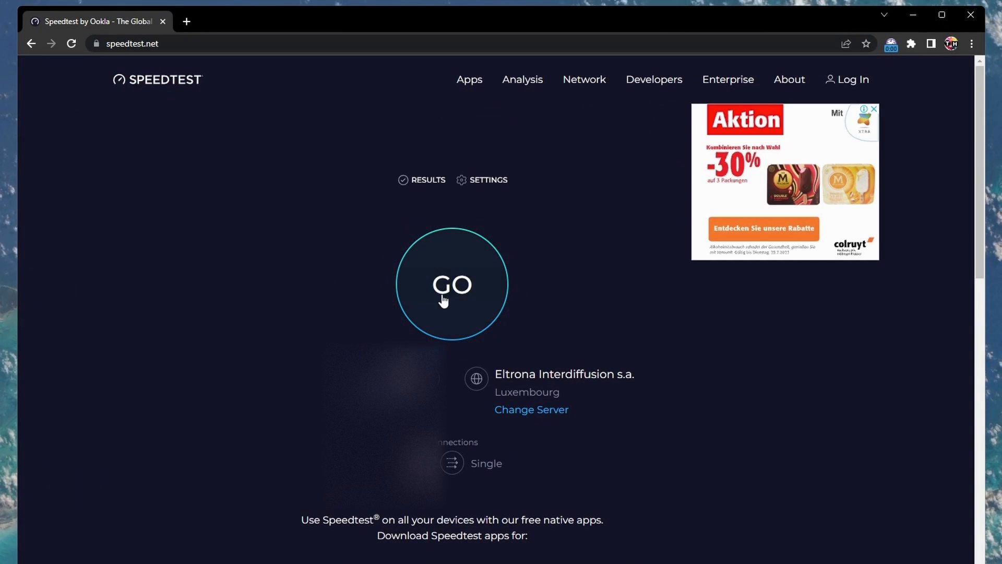
- Start the Speedtest GO measurement of the internet connection
left_click(452, 284)
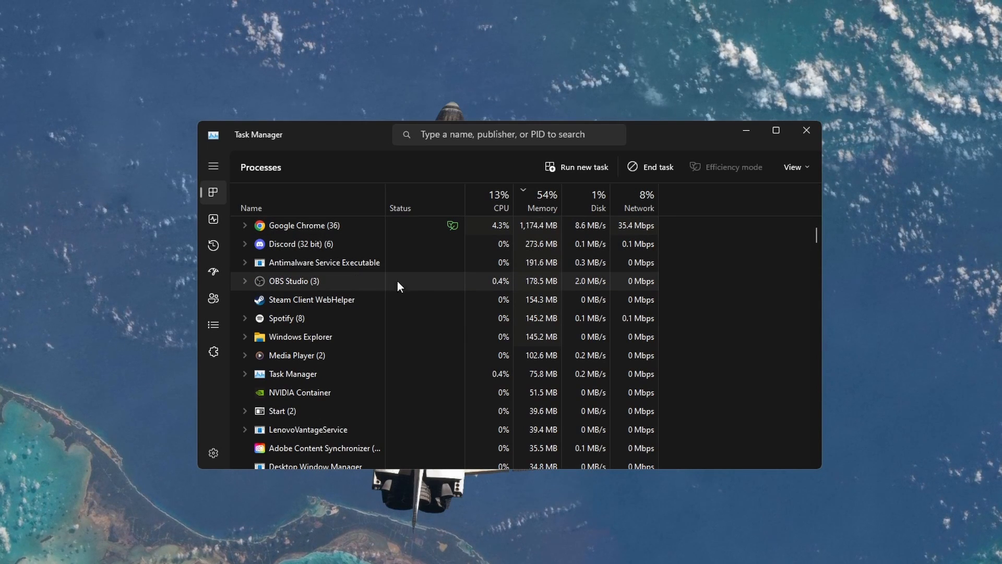
- End the OBS Studio and Creative Cloud Core Service background processes
right_click(293, 281)
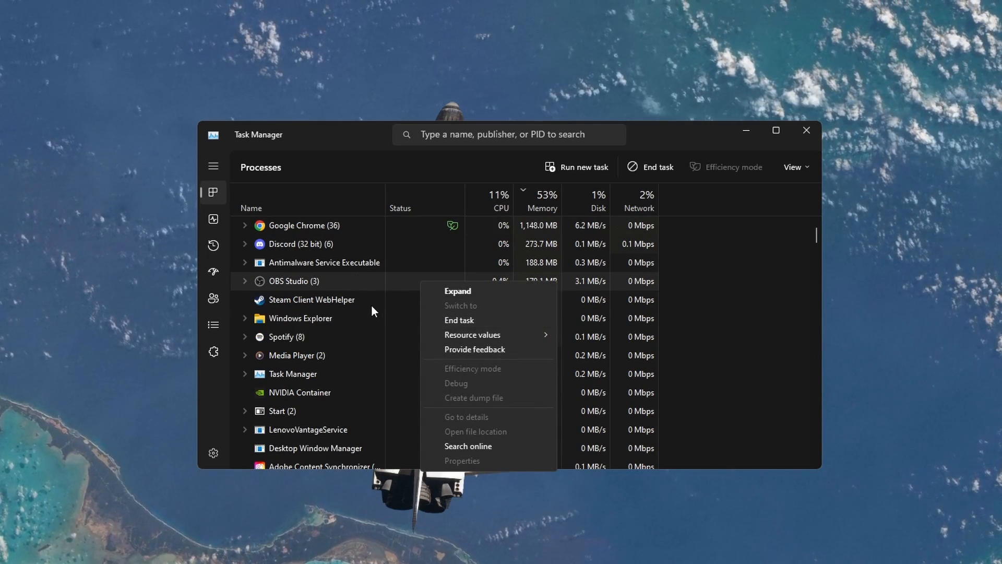
right_click(312, 299)
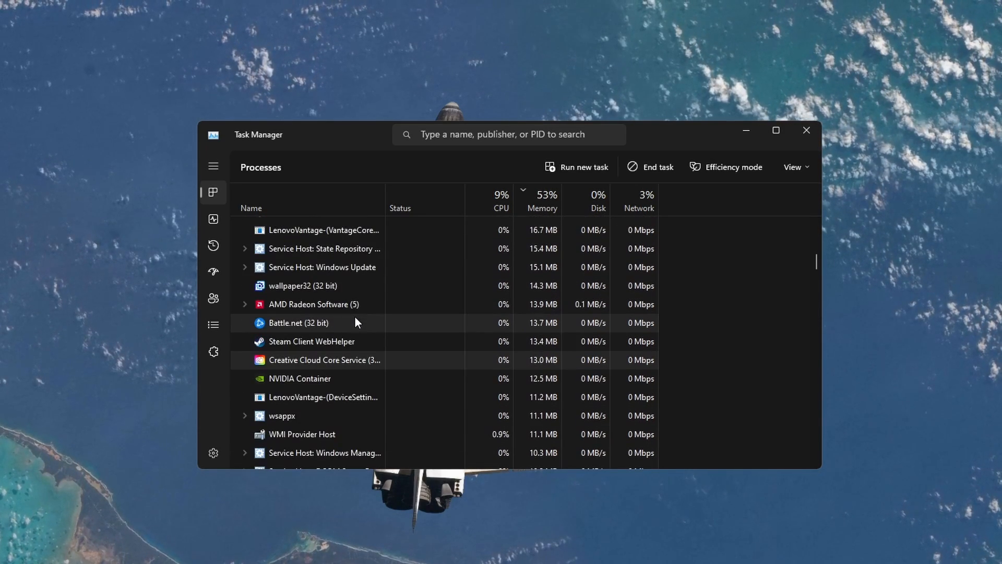
right_click(324, 360)
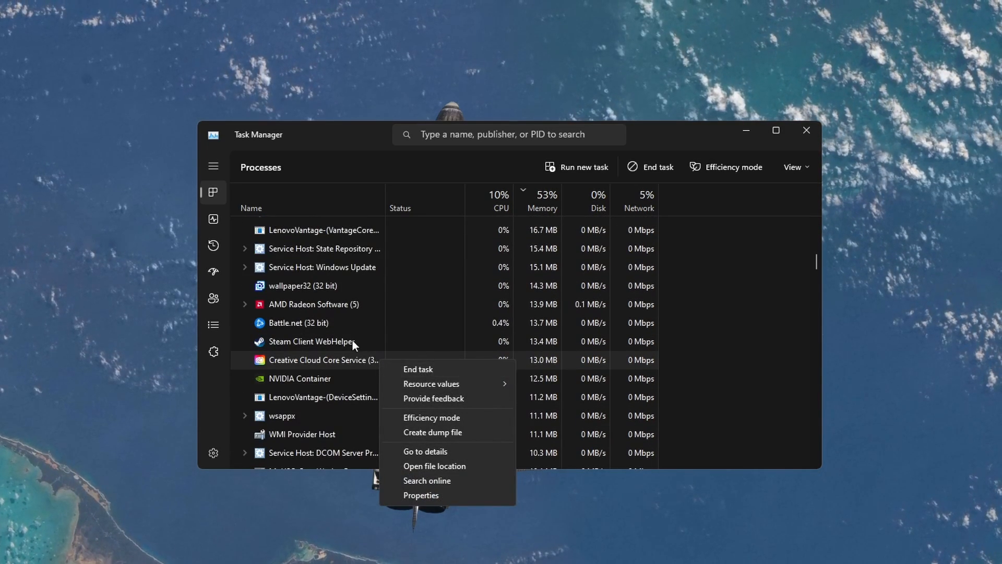
right_click(299, 323)
type("settings")
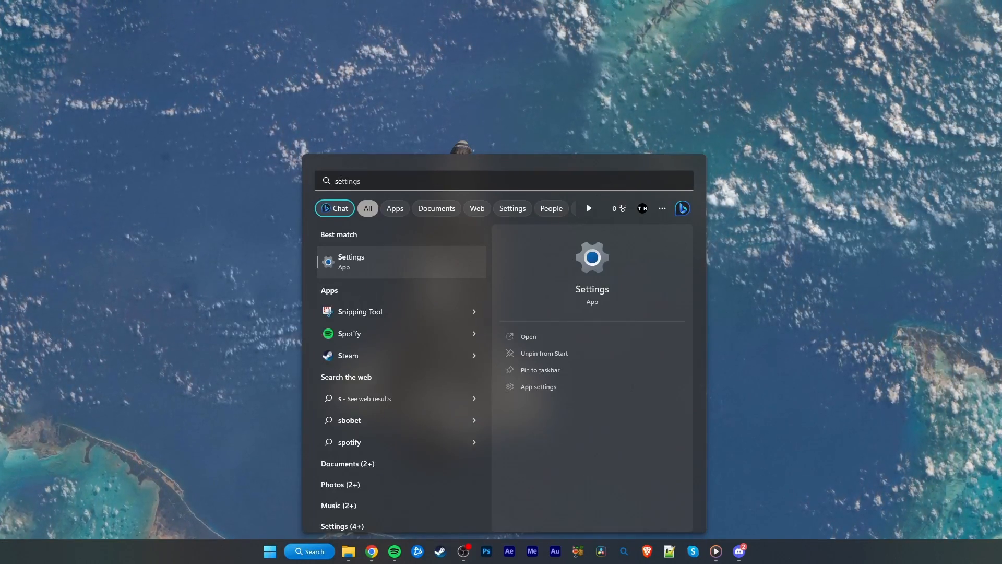
- From Settings, go to Windows Update and check for new updates
left_click(350, 262)
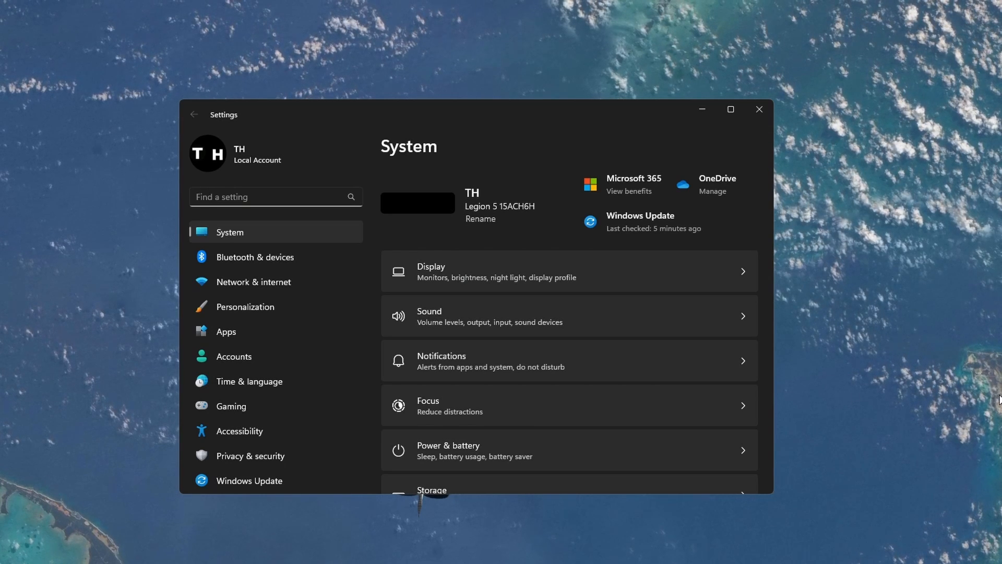
left_click(250, 480)
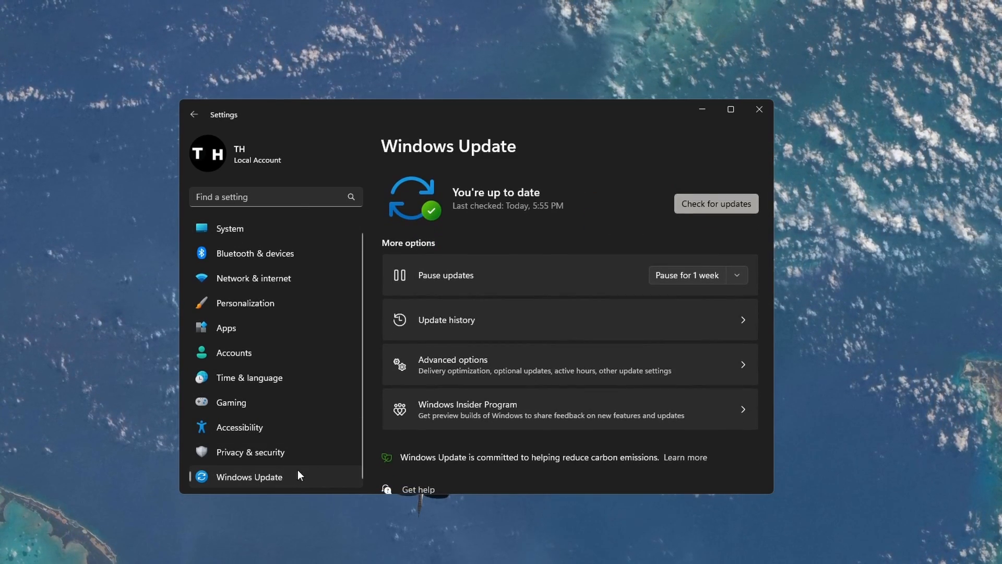
left_click(716, 203)
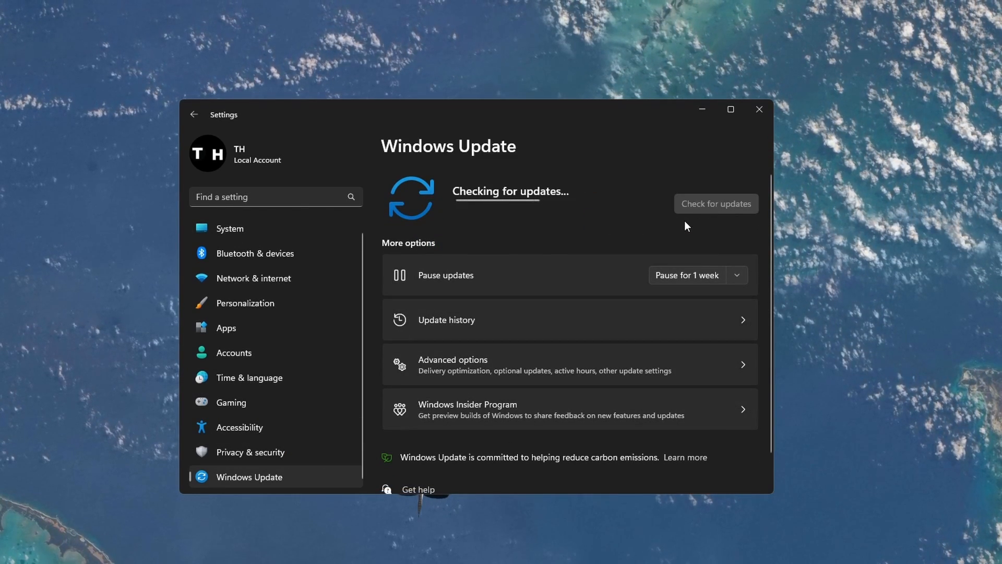